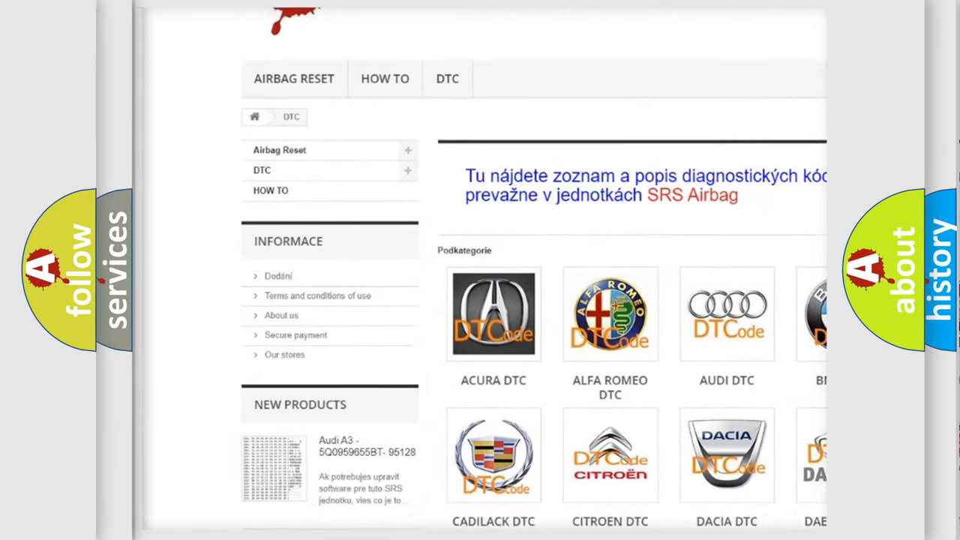
- Scroll past the Acura, Audi and BMW brand logos down to the B-series code list
{"action": "scroll", "scroll_direction": "down", "scroll_amount": 3}
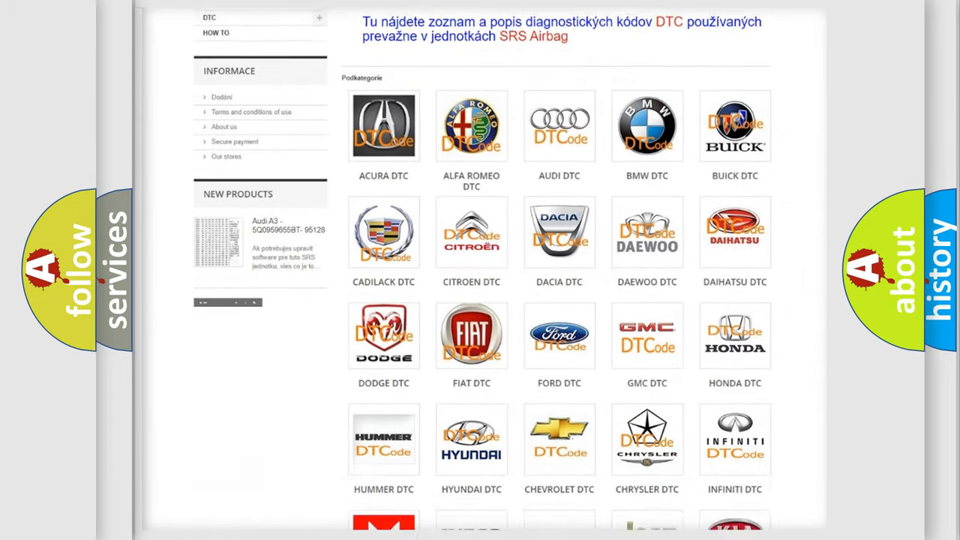
{"action": "scroll", "scroll_direction": "down", "scroll_amount": 3}
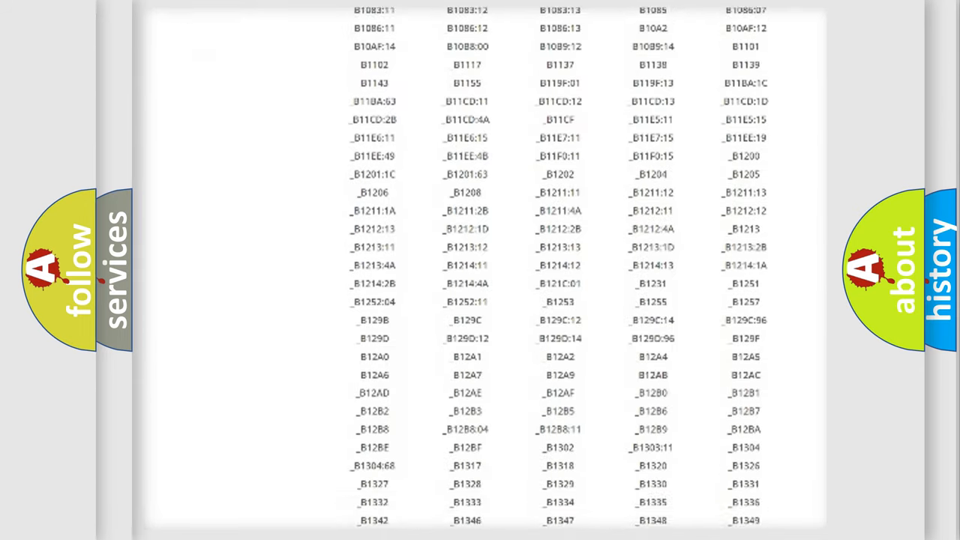
{"action": "scroll", "scroll_direction": "down", "scroll_amount": 3}
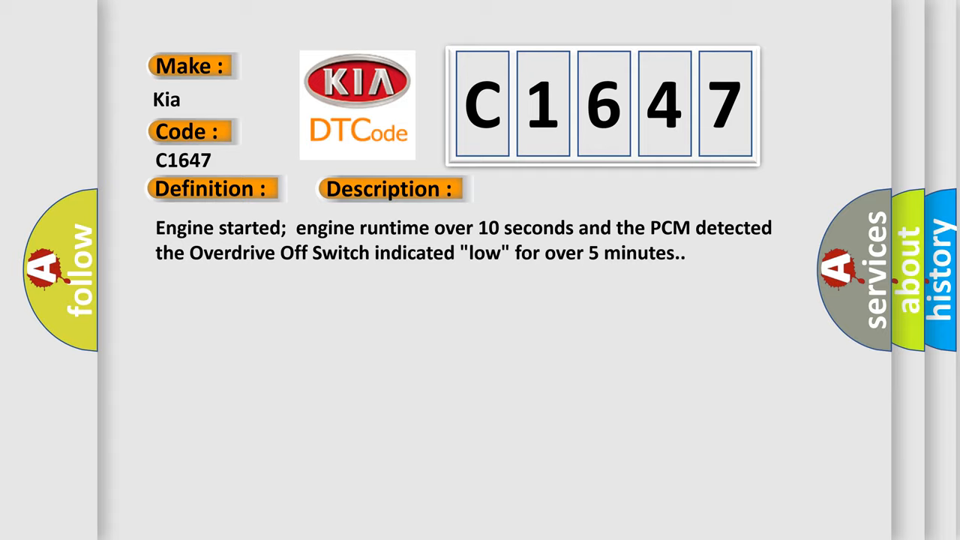
- Advance the Kia C1647 slide to show its causes: grounded switch circuit, failed switch, or failed PCM
{"action": "left_click", "coordinate": [550, 188]}
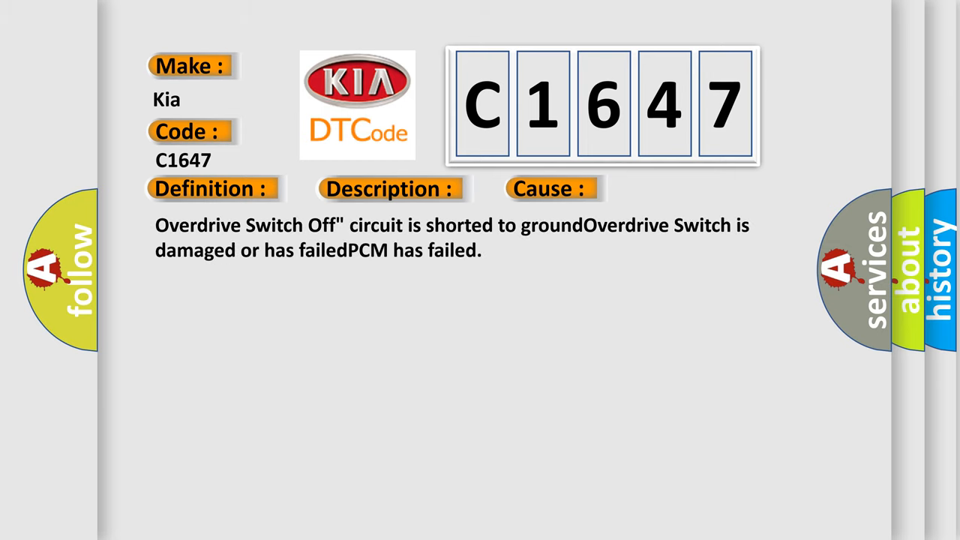